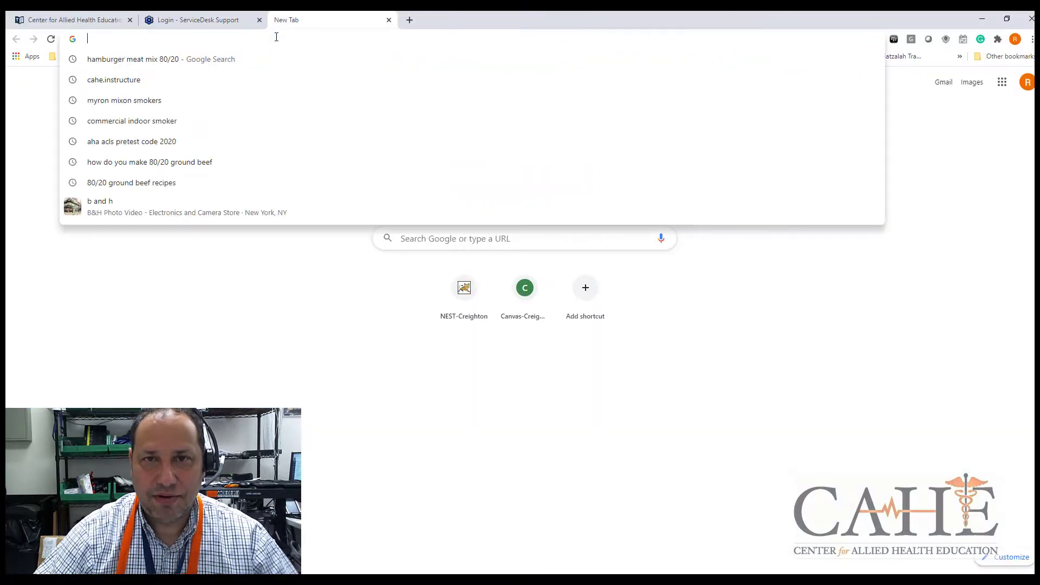
In Gmail, open the 'Account information for new or modified users' email and scroll to its sign-in details.
left_click(943, 82)
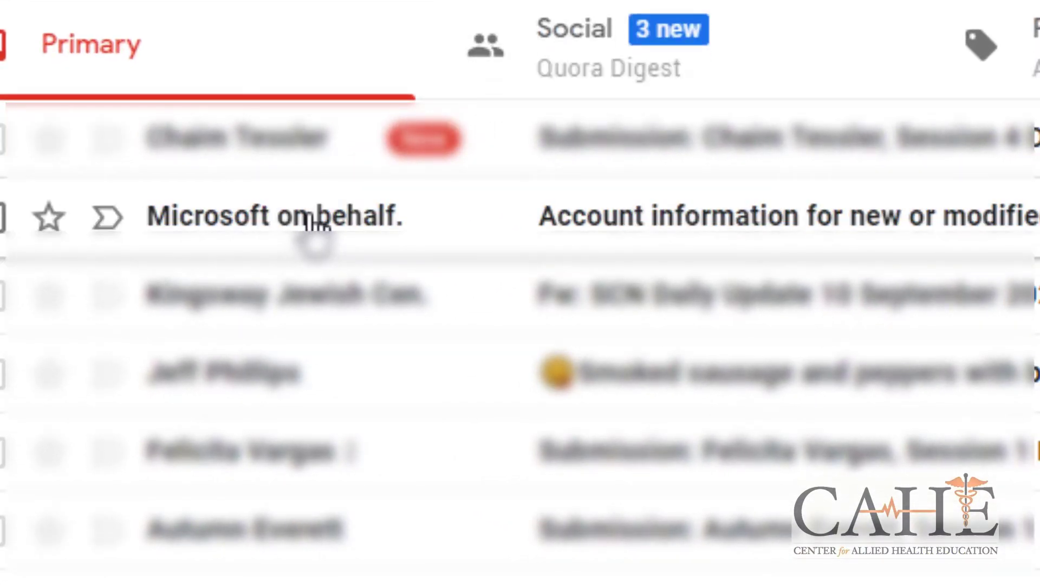
left_click(279, 216)
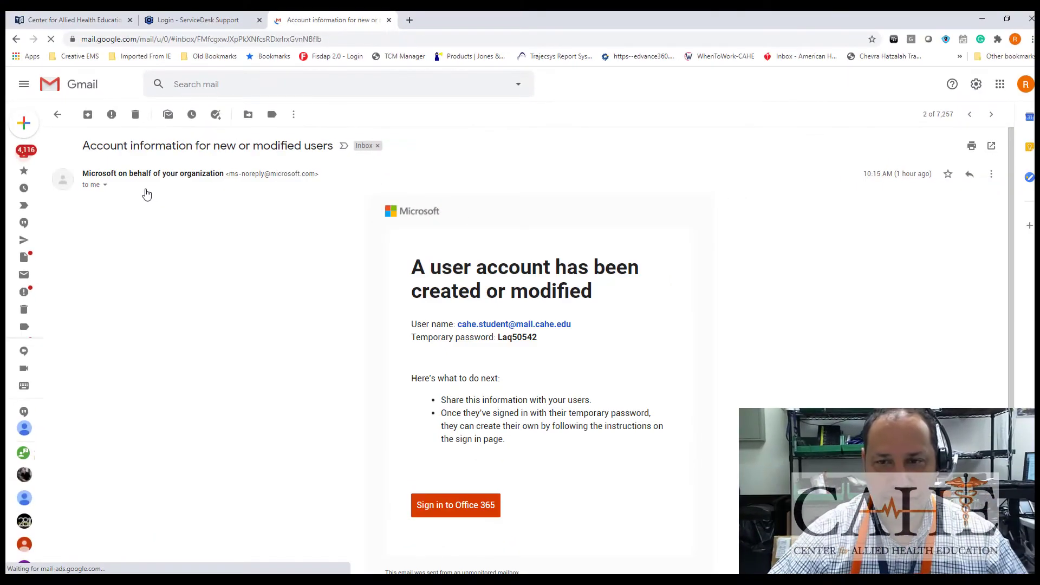
mouse_move(394, 198)
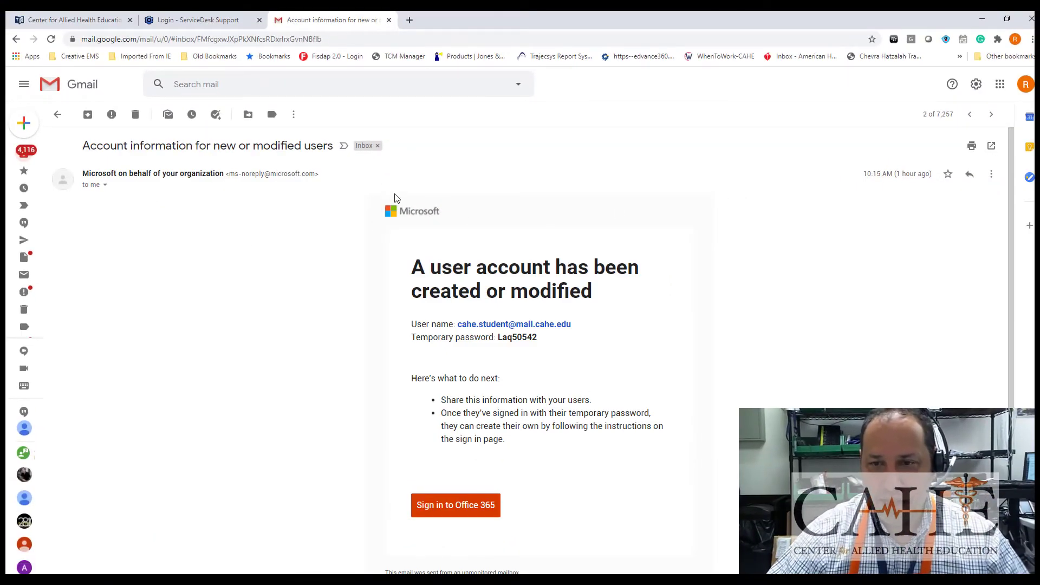
mouse_move(400, 301)
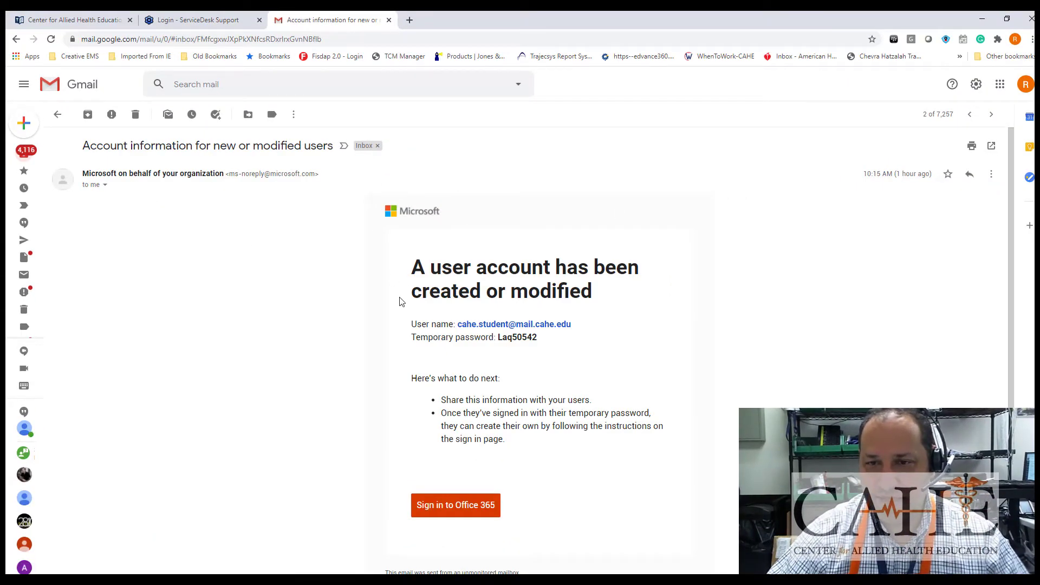
mouse_move(660, 304)
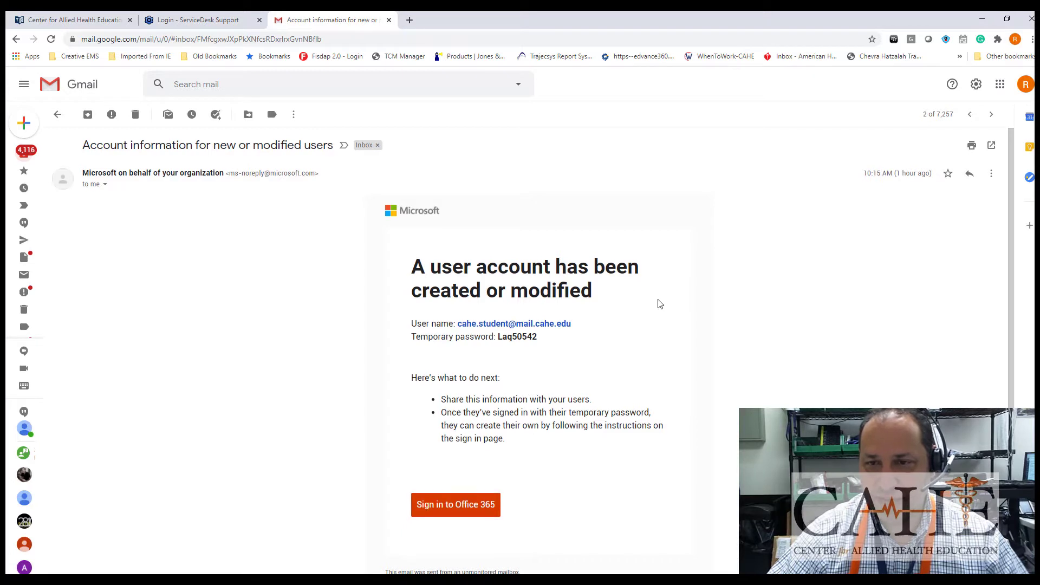
scroll("down", 3)
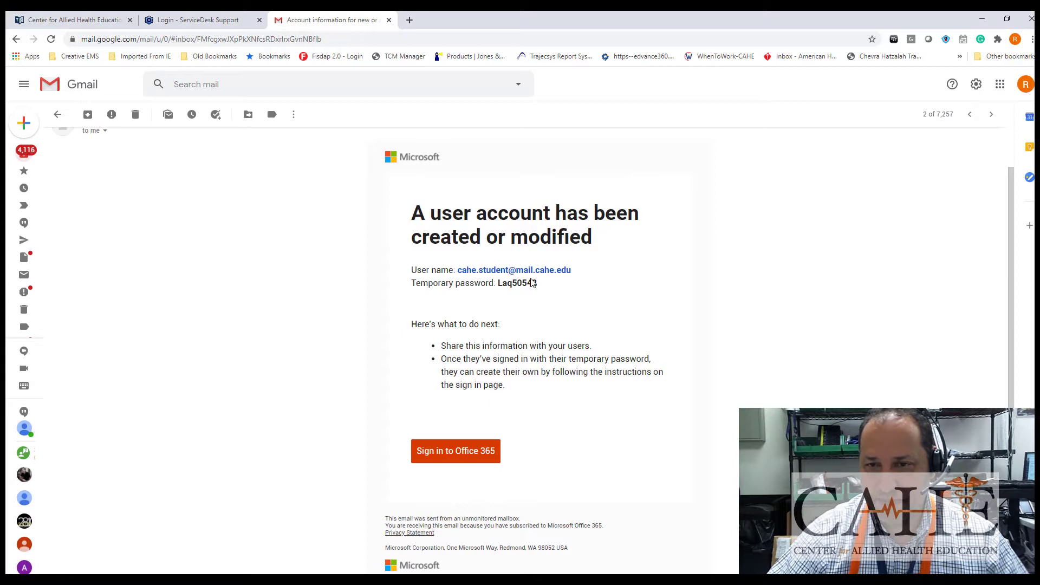
mouse_move(538, 296)
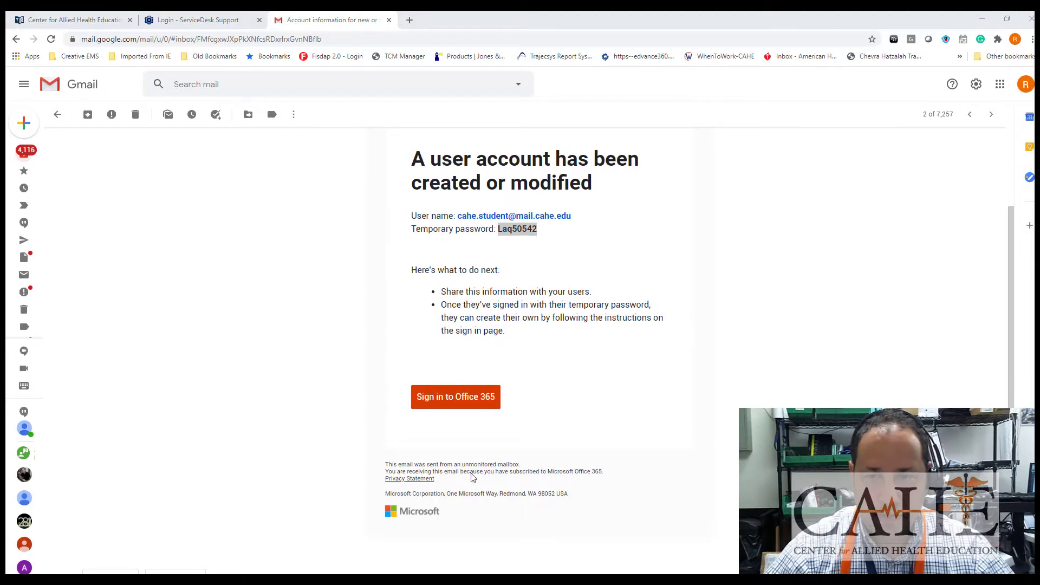
mouse_move(465, 409)
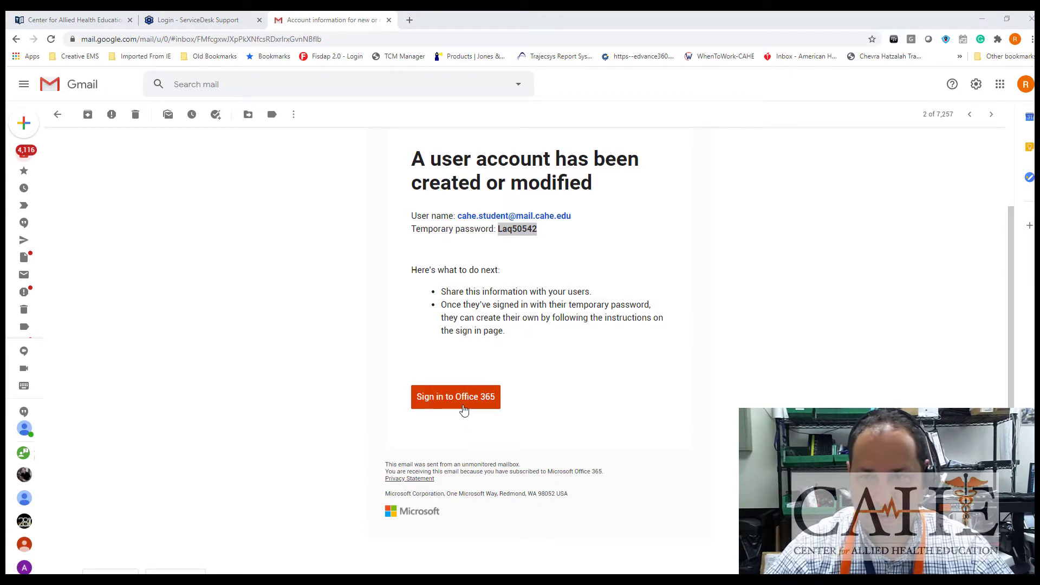
Start the Office 365 sign-in and submit the temporary password from the email.
left_click(456, 396)
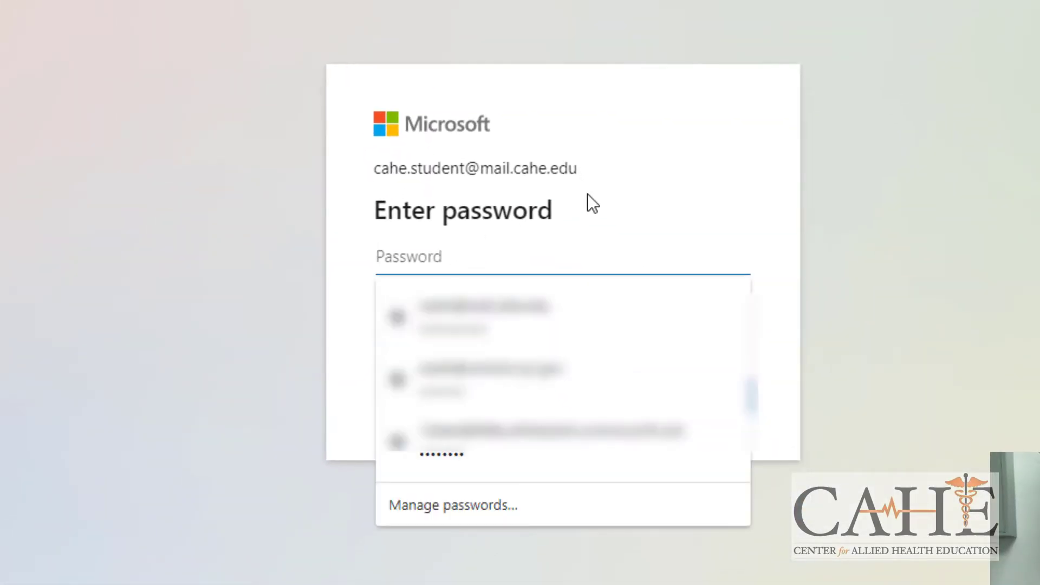
mouse_move(358, 192)
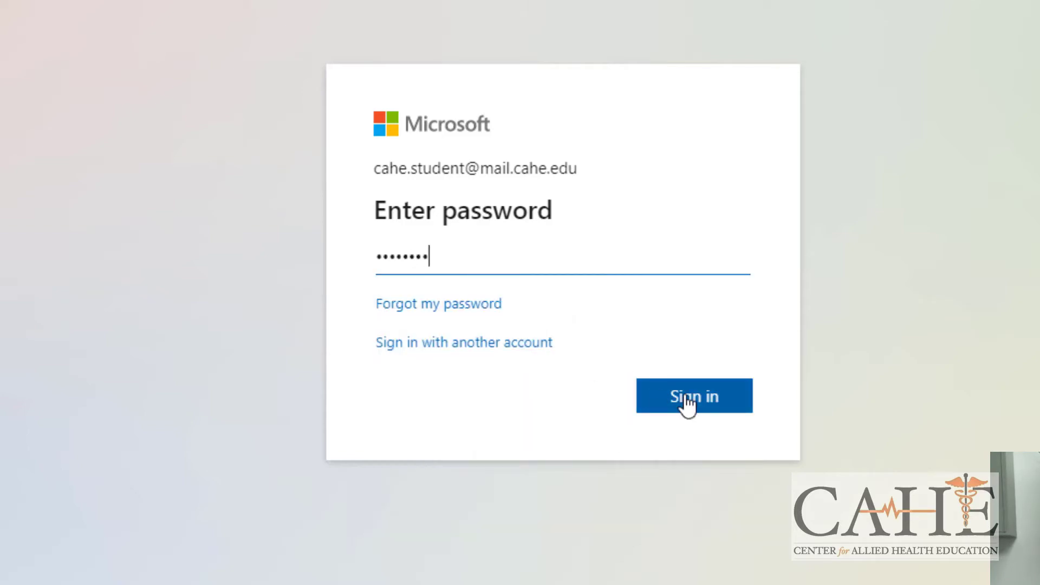
left_click(692, 396)
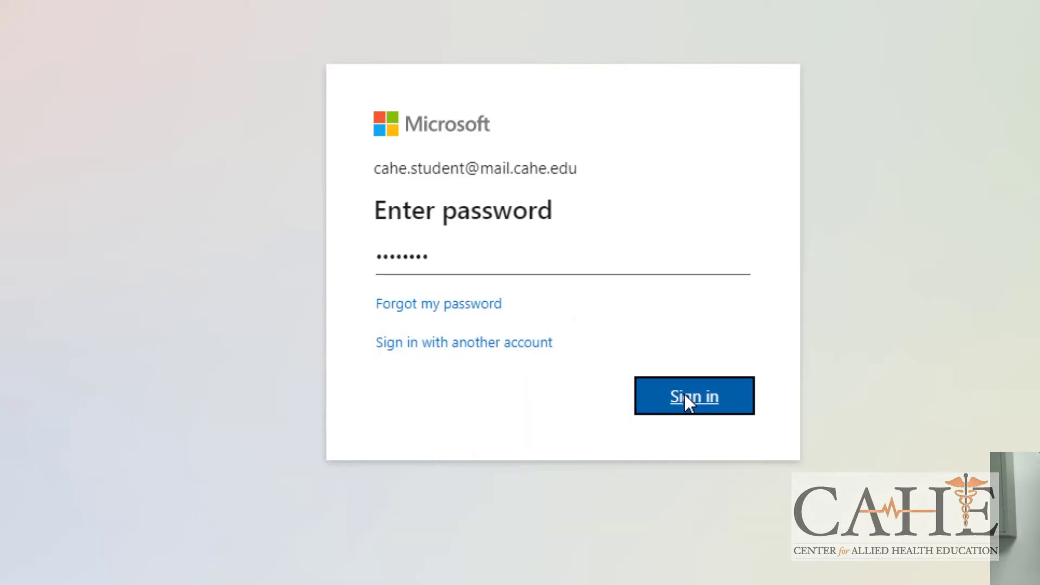
left_click(694, 396)
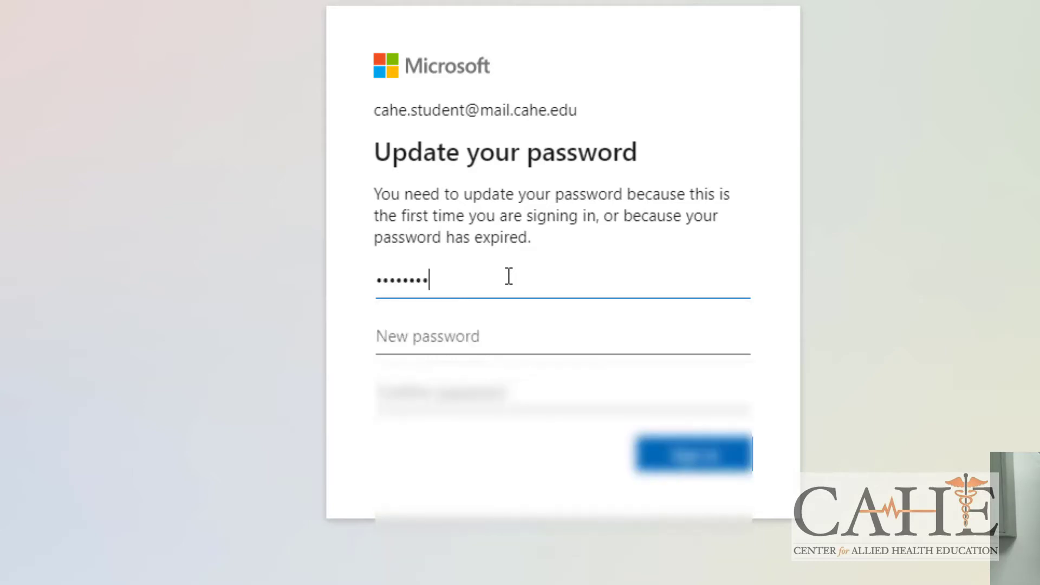
Enter the current and new passwords, replacing the one rejected as too common with a stronger one.
left_click(465, 337)
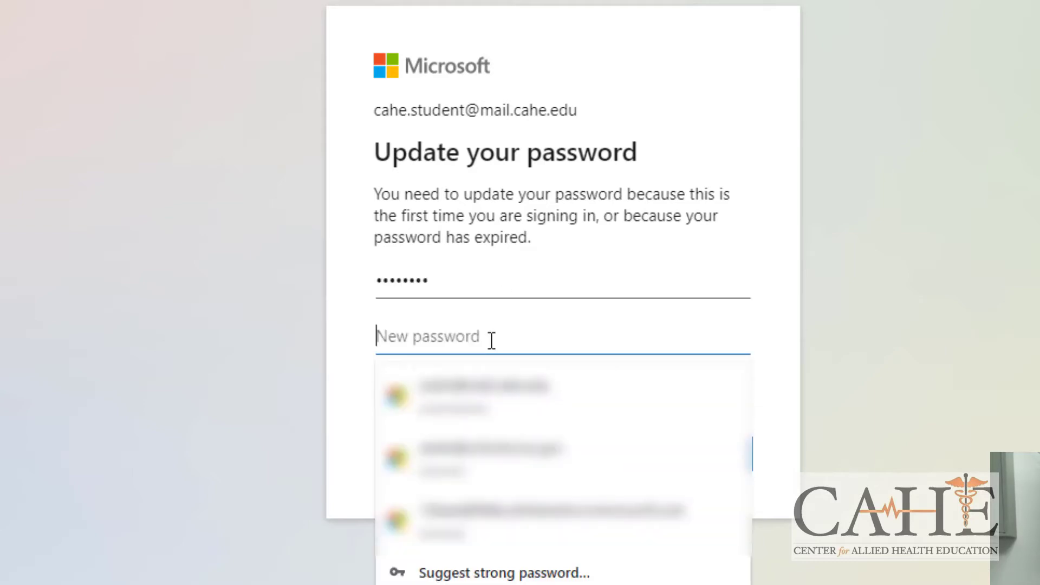
type("•••")
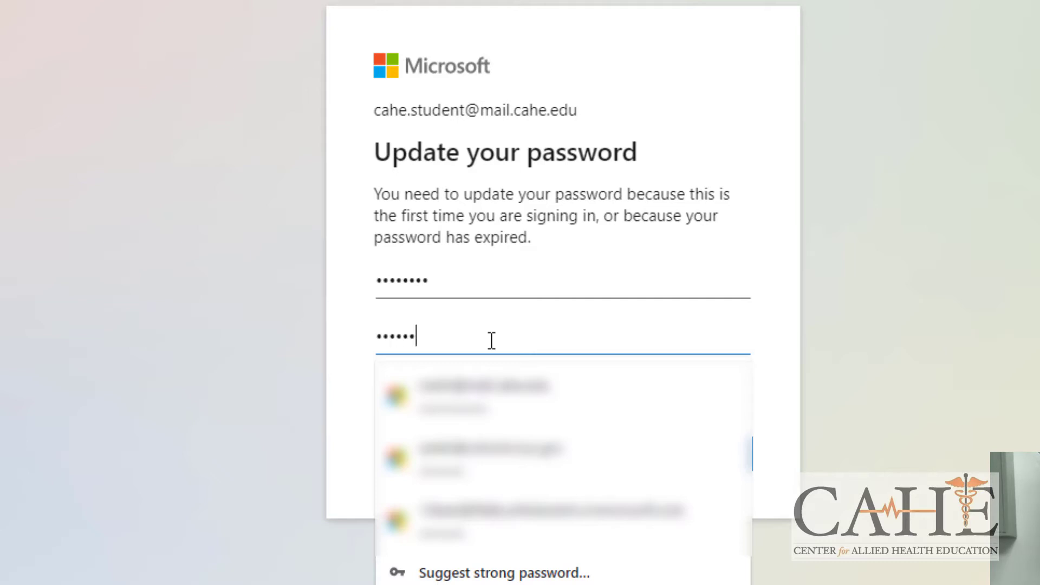
type("••••")
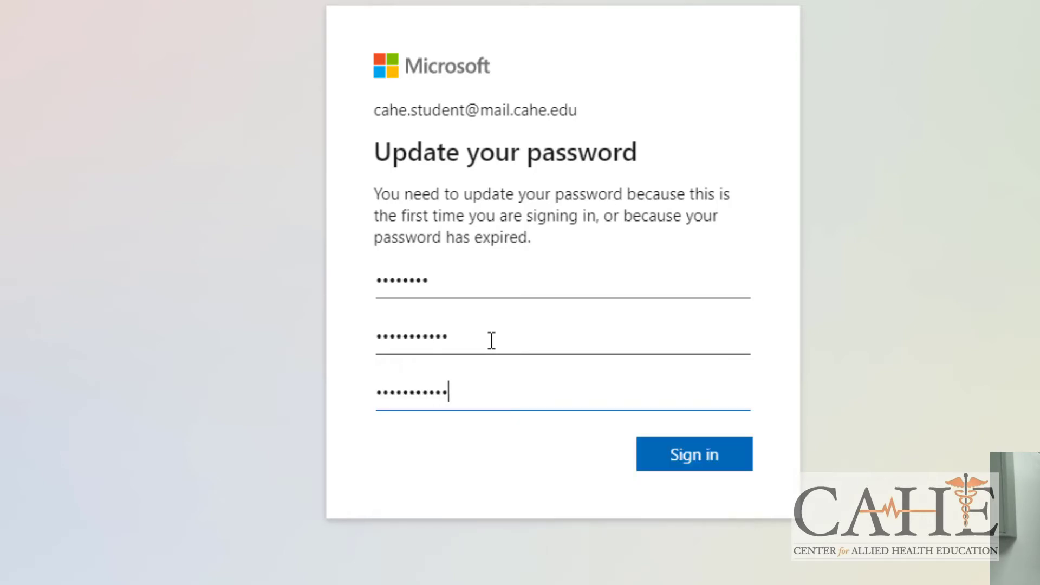
left_click(694, 454)
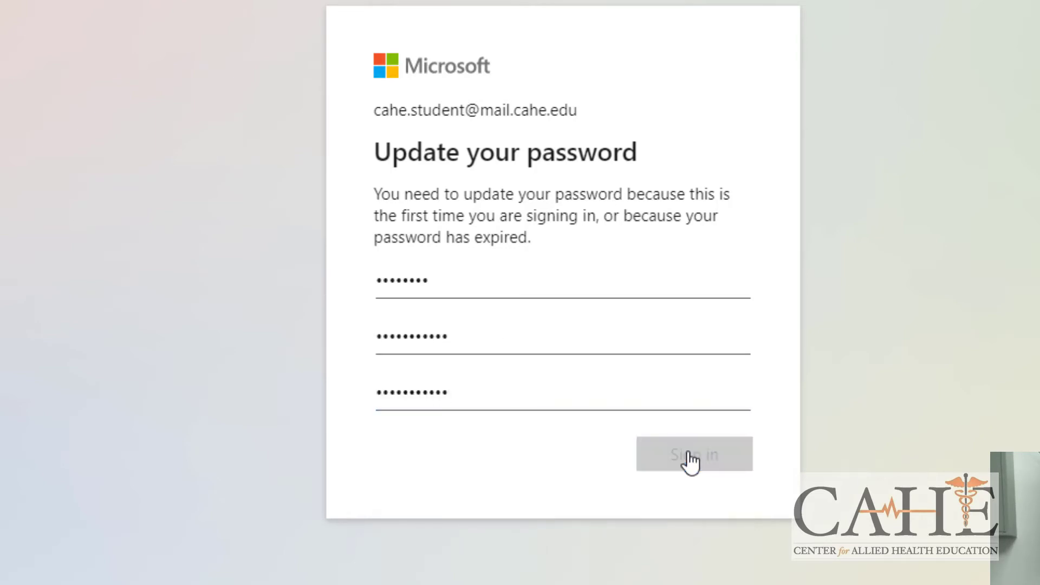
left_click(693, 454)
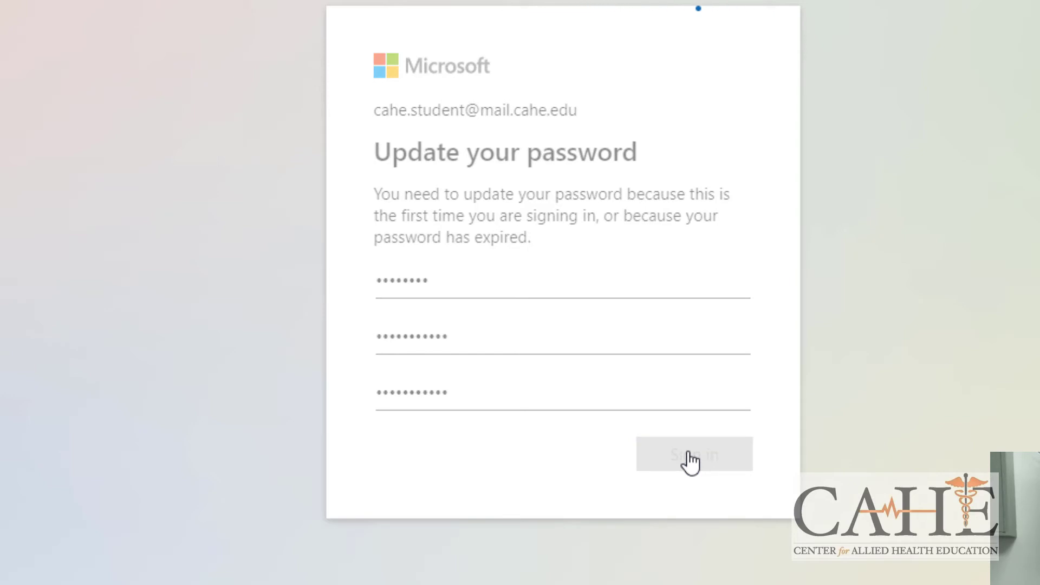
left_click(693, 455)
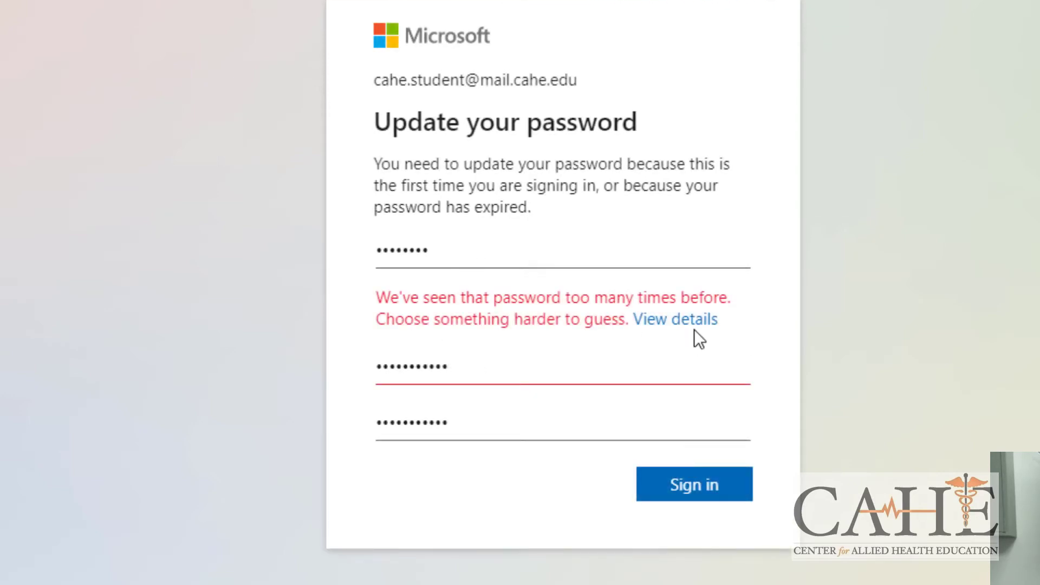
mouse_move(505, 312)
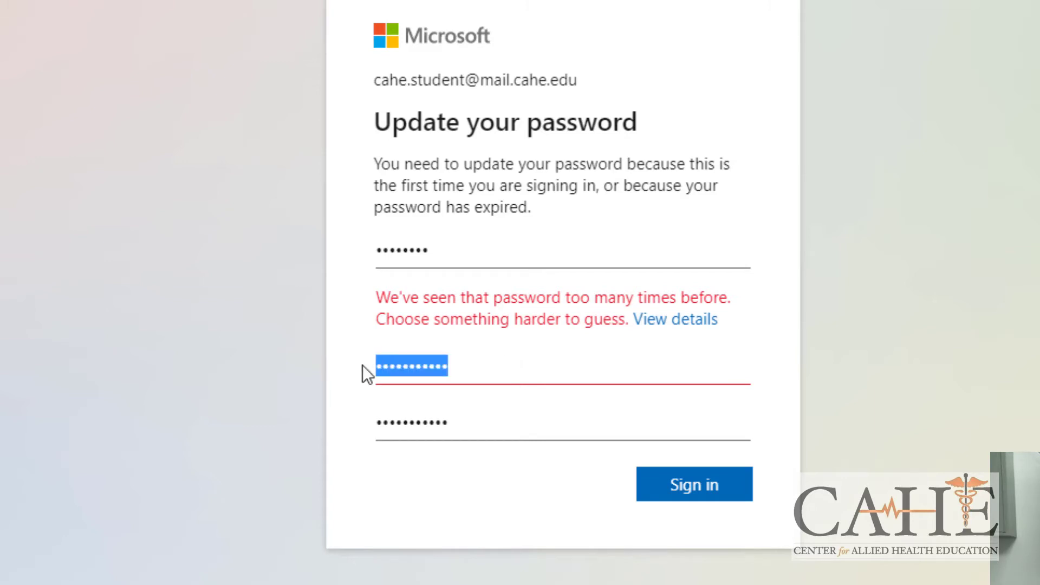
left_click(694, 485)
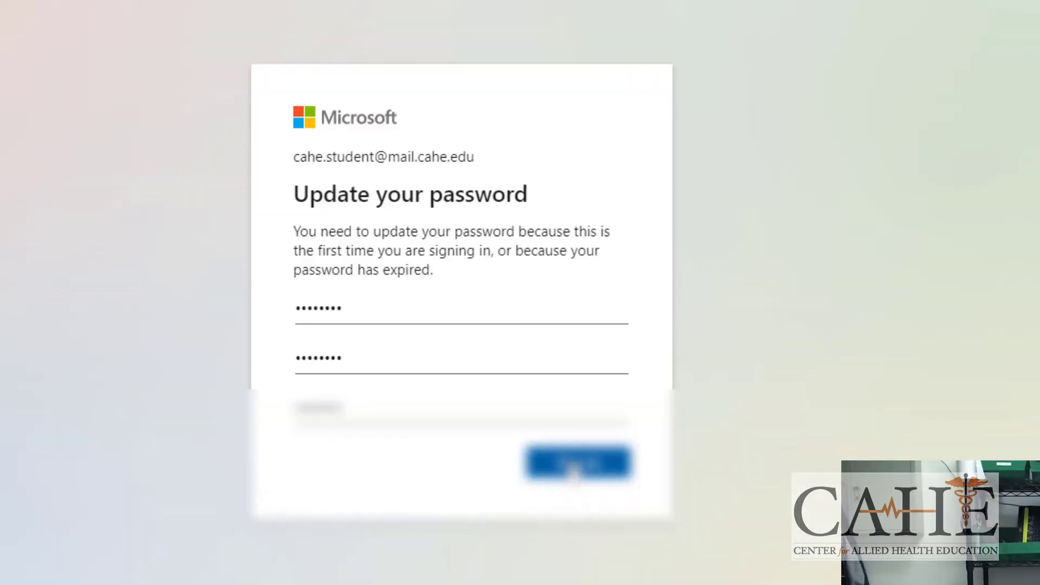
left_click(576, 463)
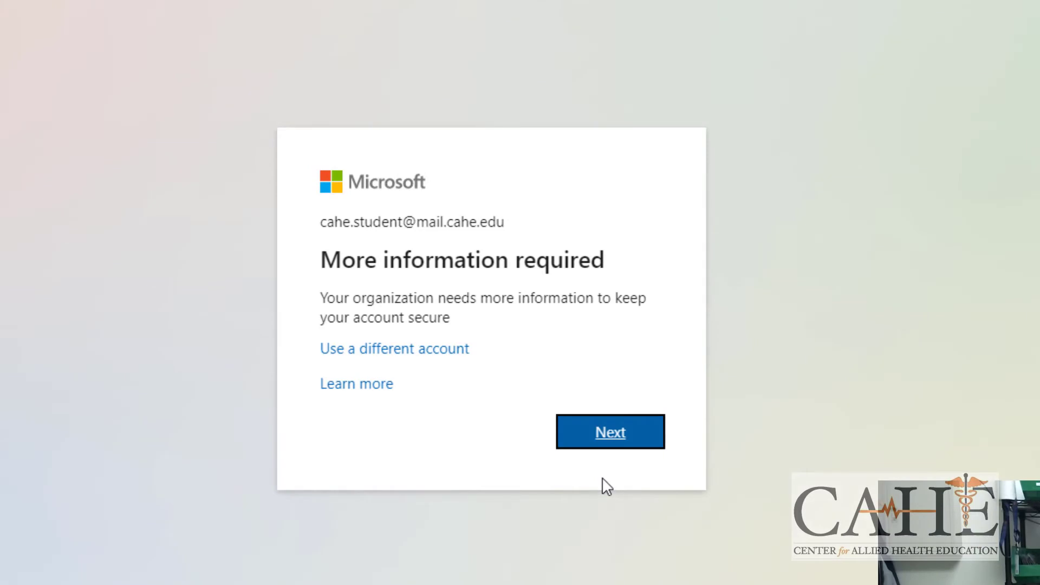
mouse_move(556, 284)
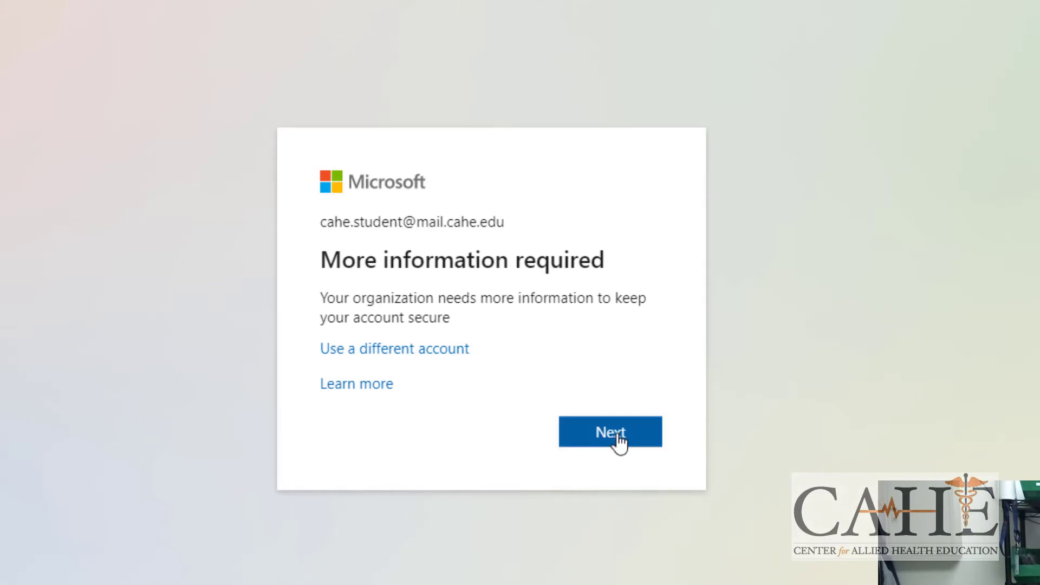
Continue past 'More information required' to the 'don't lose access to your account!' page.
left_click(608, 431)
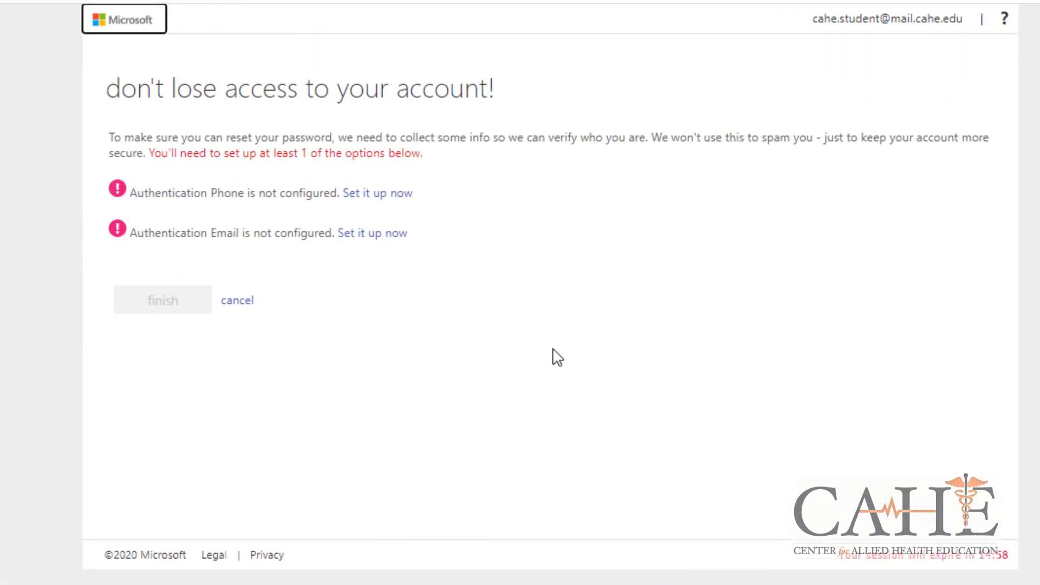
mouse_move(415, 128)
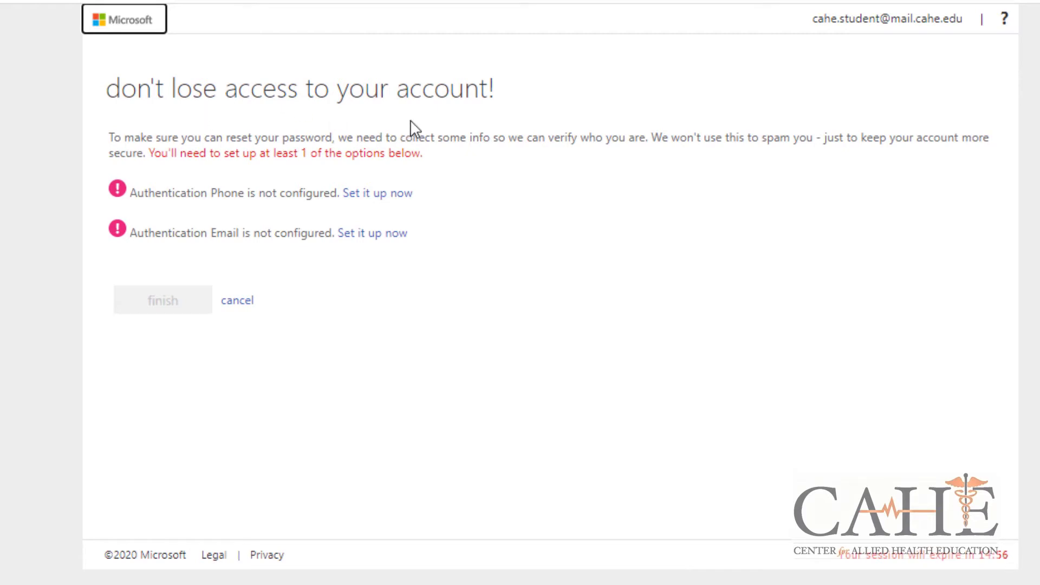
mouse_move(424, 203)
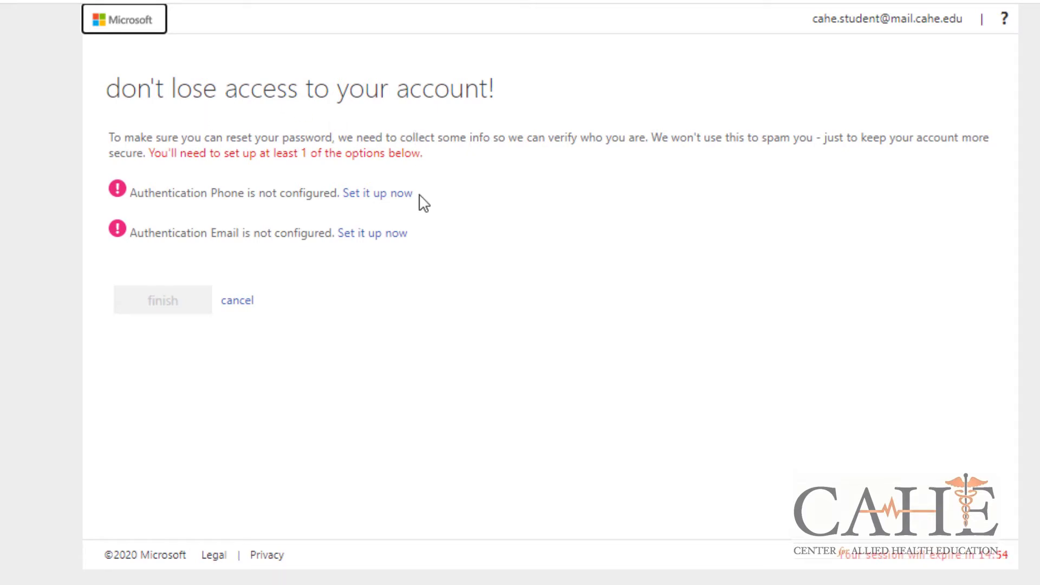
mouse_move(378, 193)
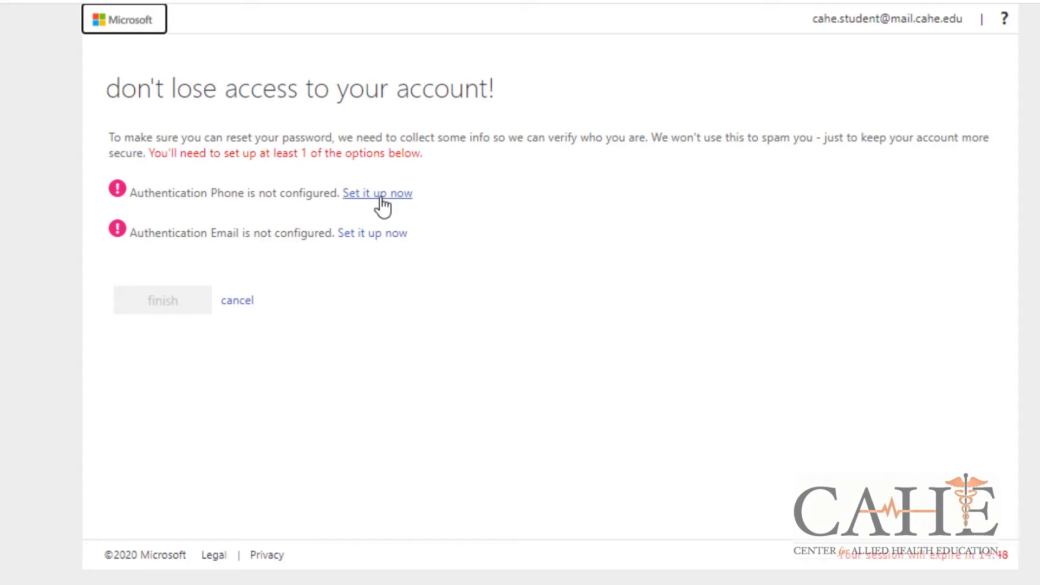
mouse_move(372, 233)
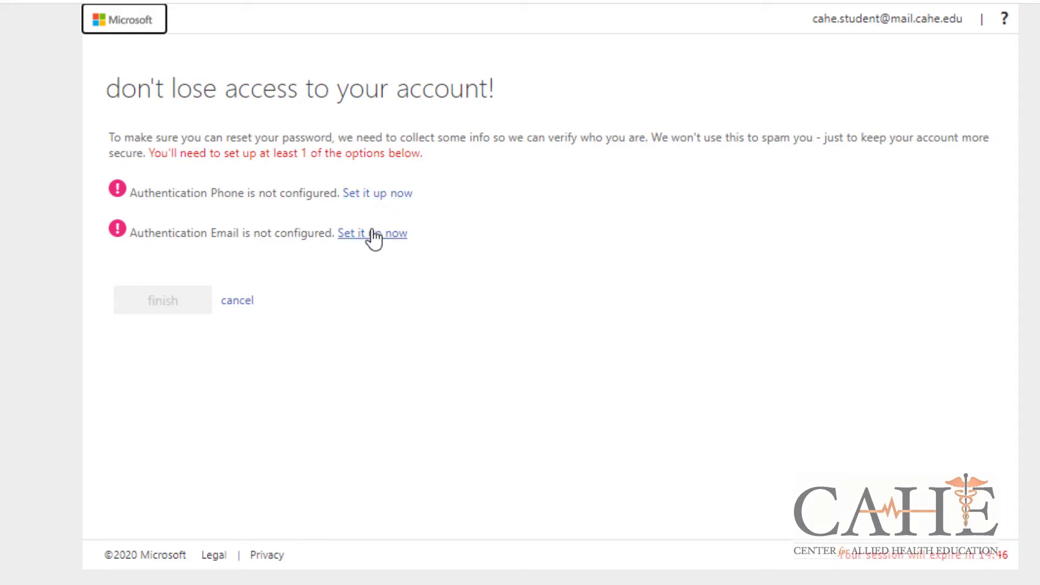
Set up Authentication Email with the suggested backup address and email a verification code to it.
left_click(372, 233)
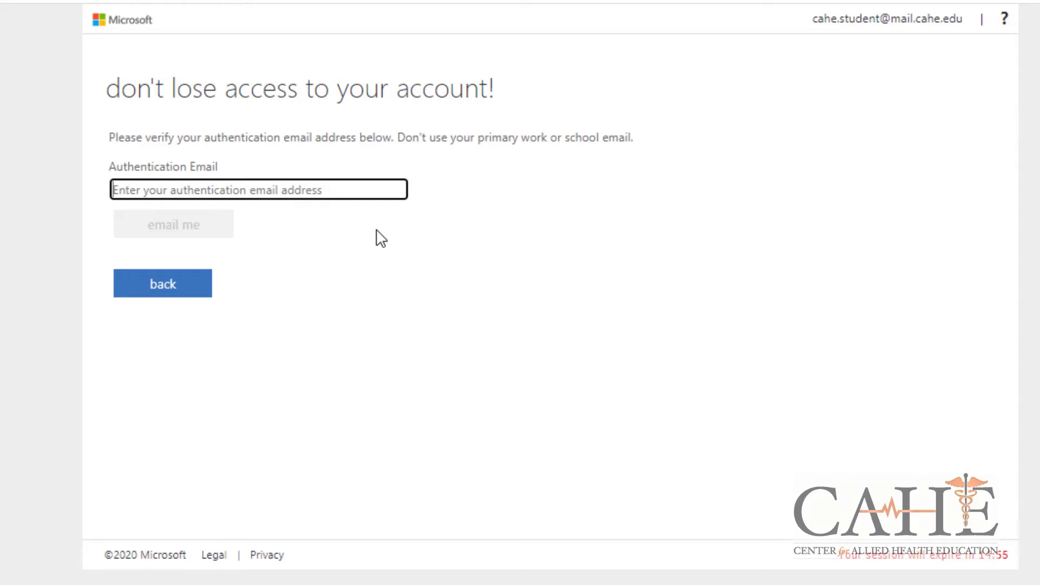
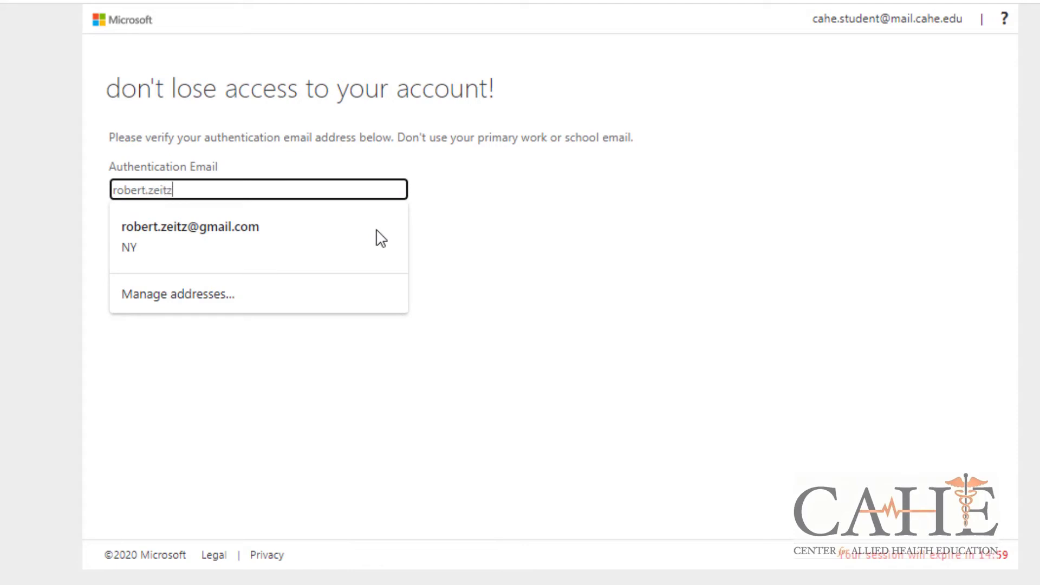
left_click(190, 228)
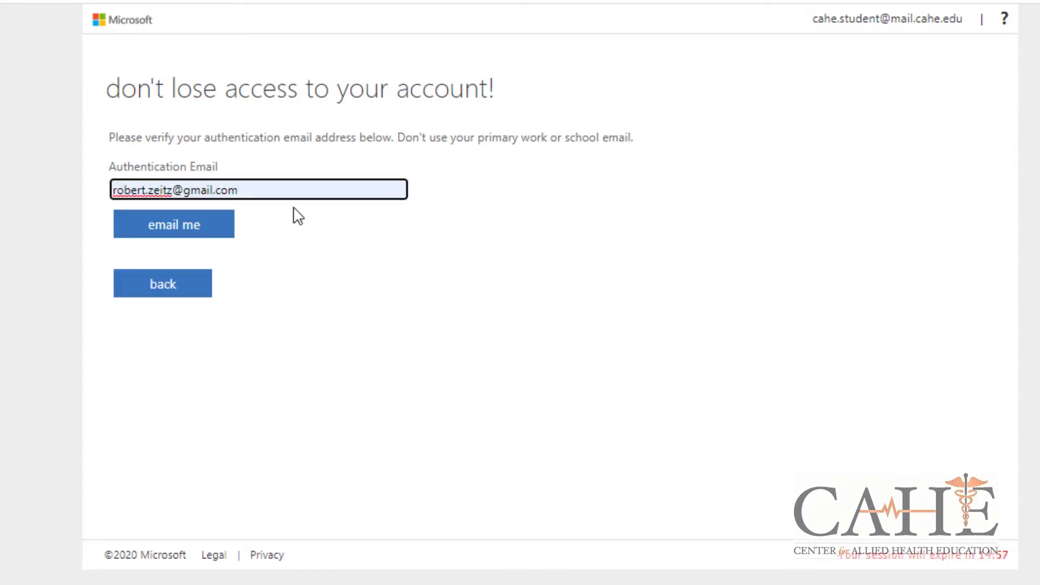
left_click(173, 224)
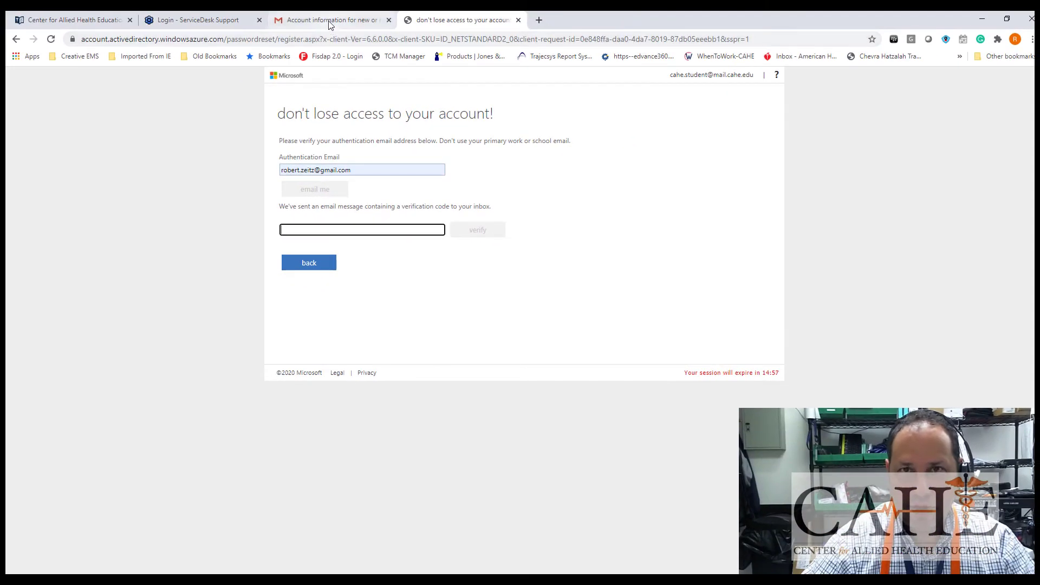
Open the cahe.edu verification code email in the Gmail tab.
left_click(330, 20)
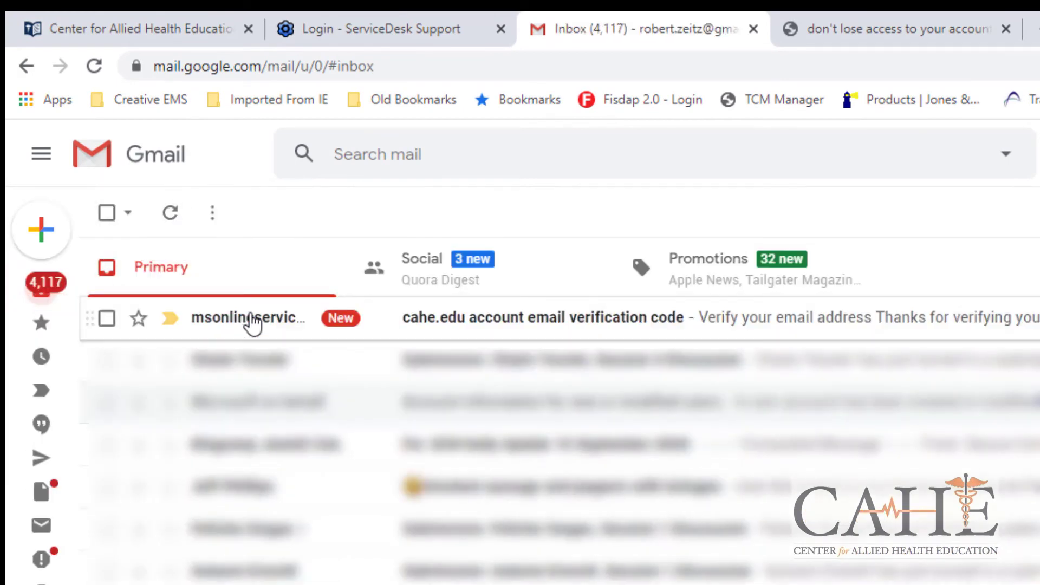
left_click(544, 317)
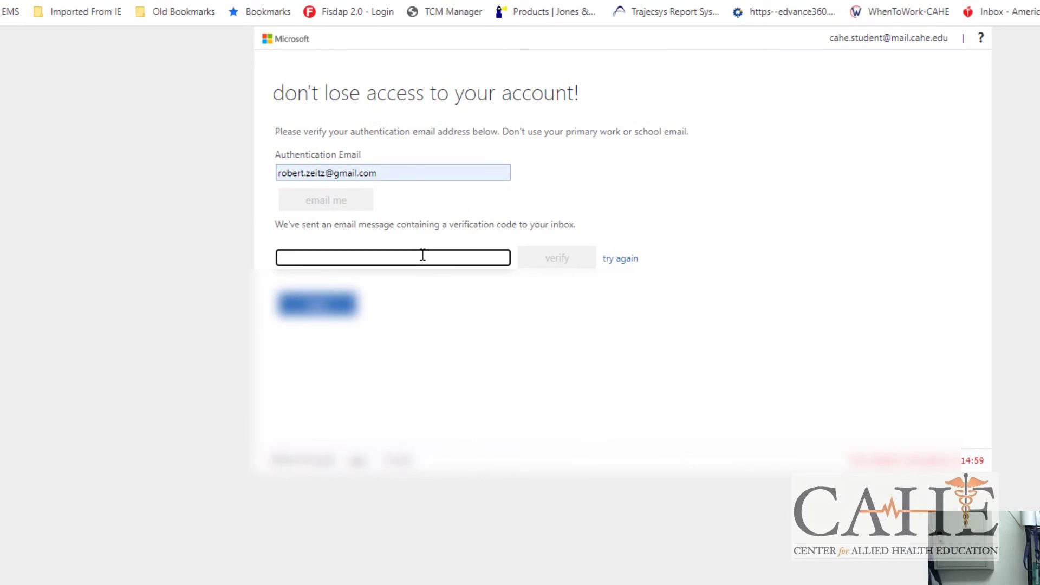
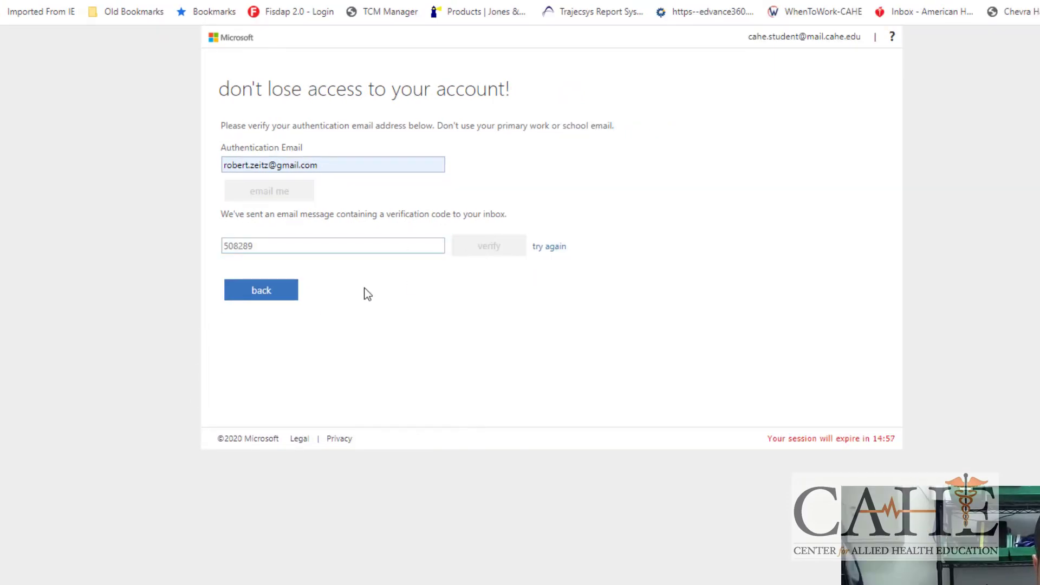
left_click(489, 245)
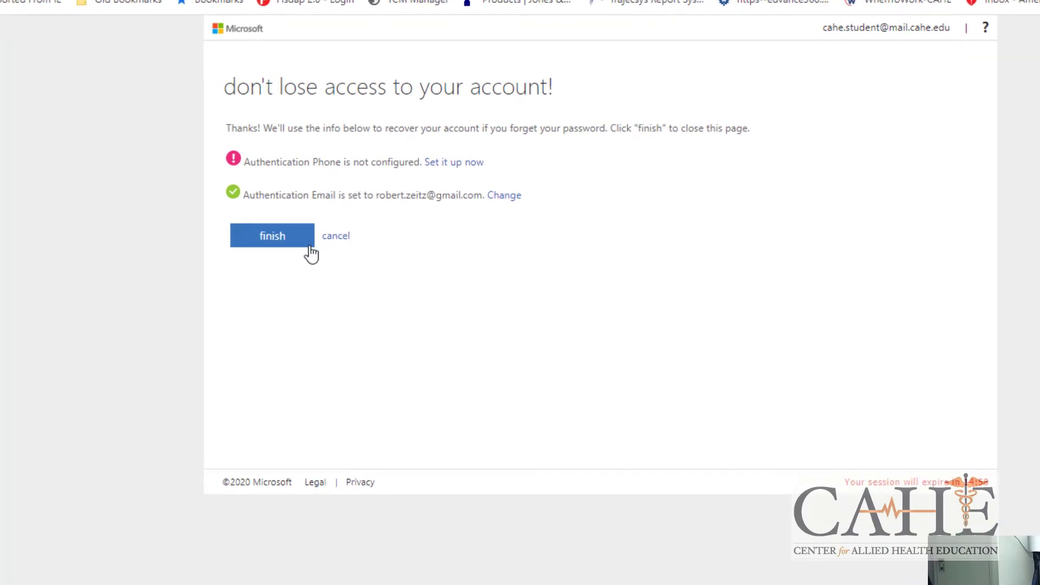
left_click(272, 236)
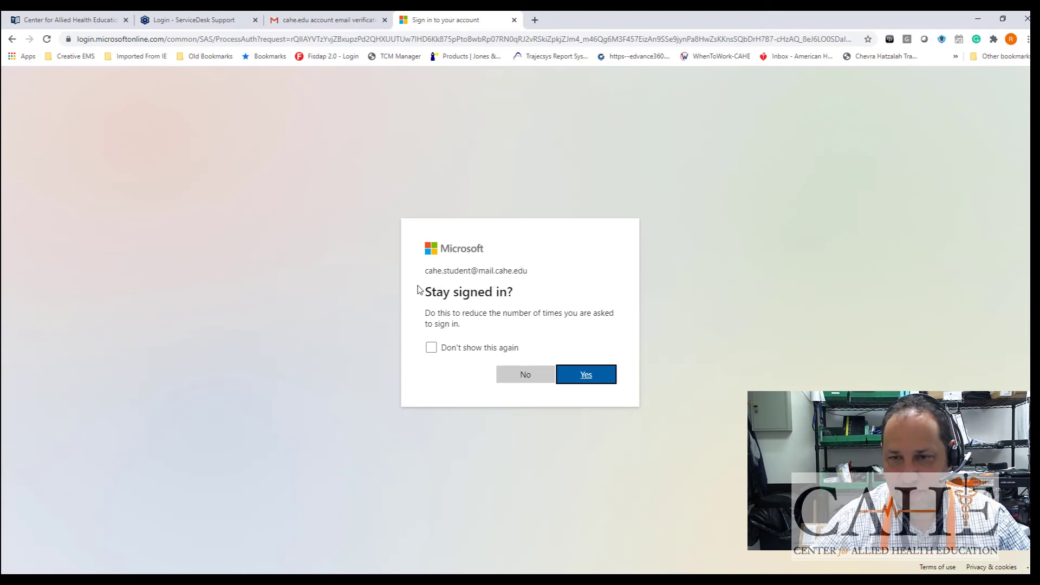
Choose Yes to stay signed in and dismiss the Office 365 welcome tour.
left_click(586, 374)
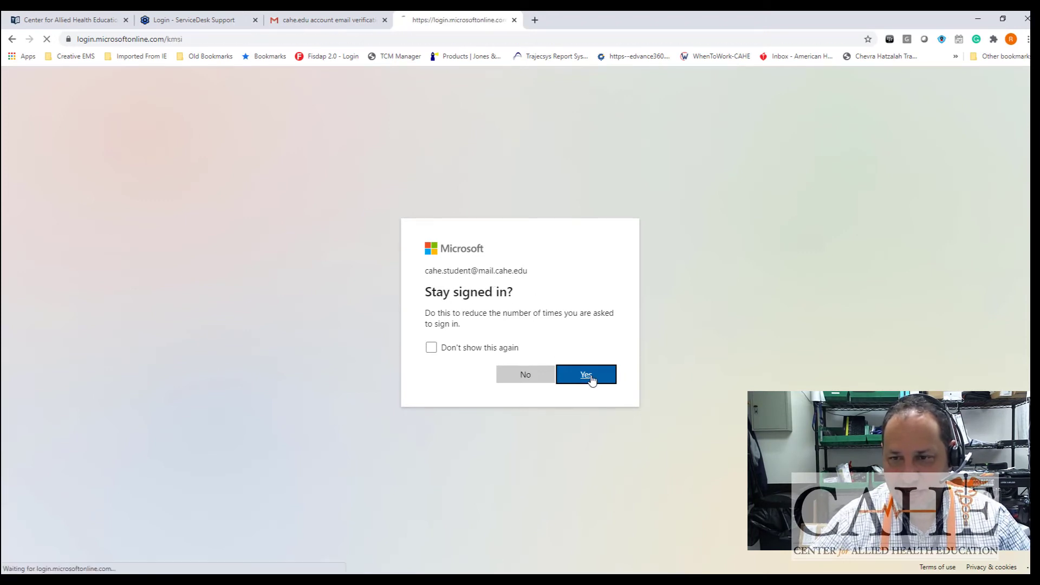
left_click(585, 374)
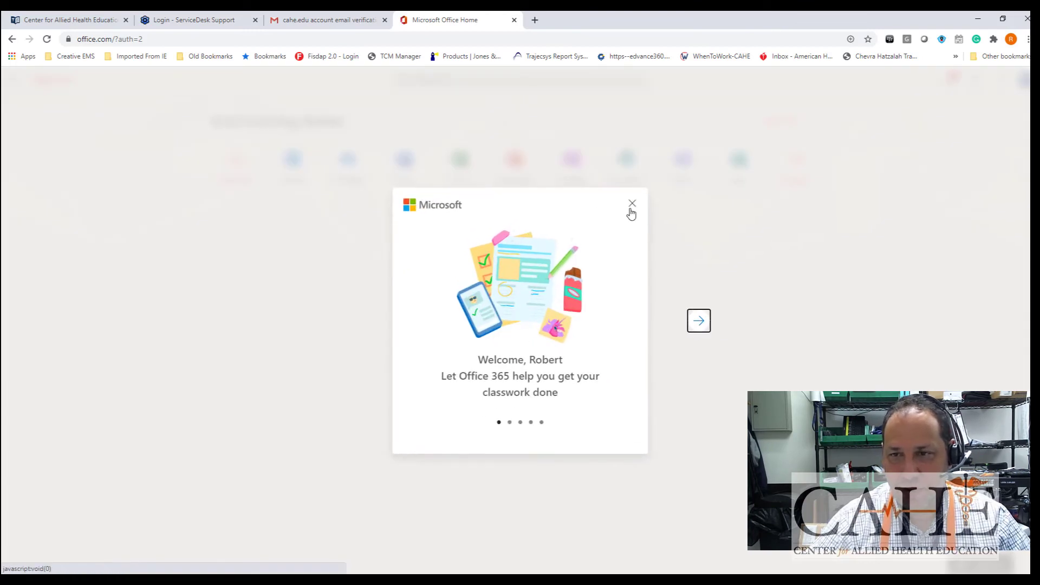
mouse_move(632, 204)
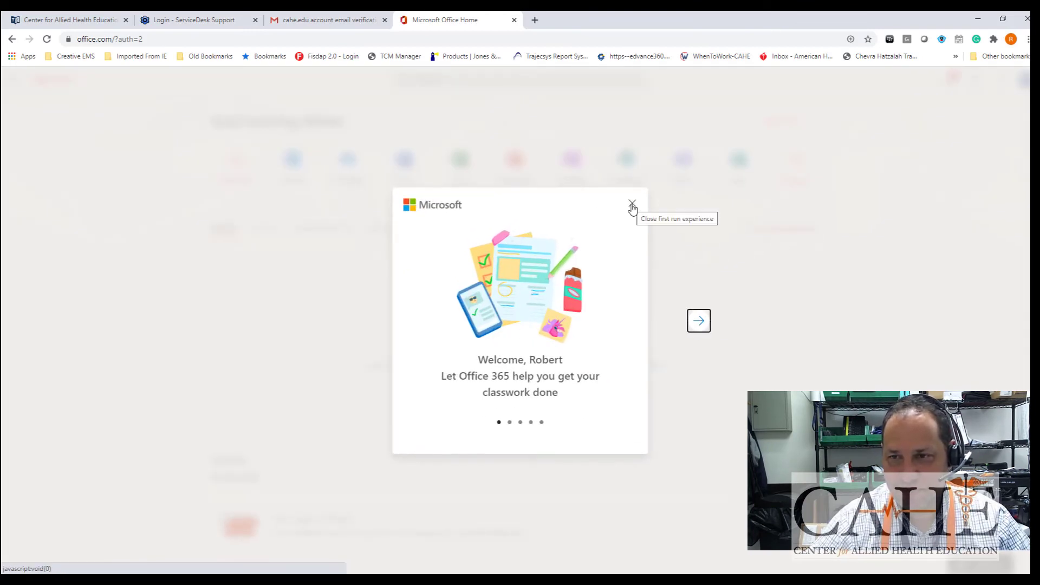
left_click(632, 205)
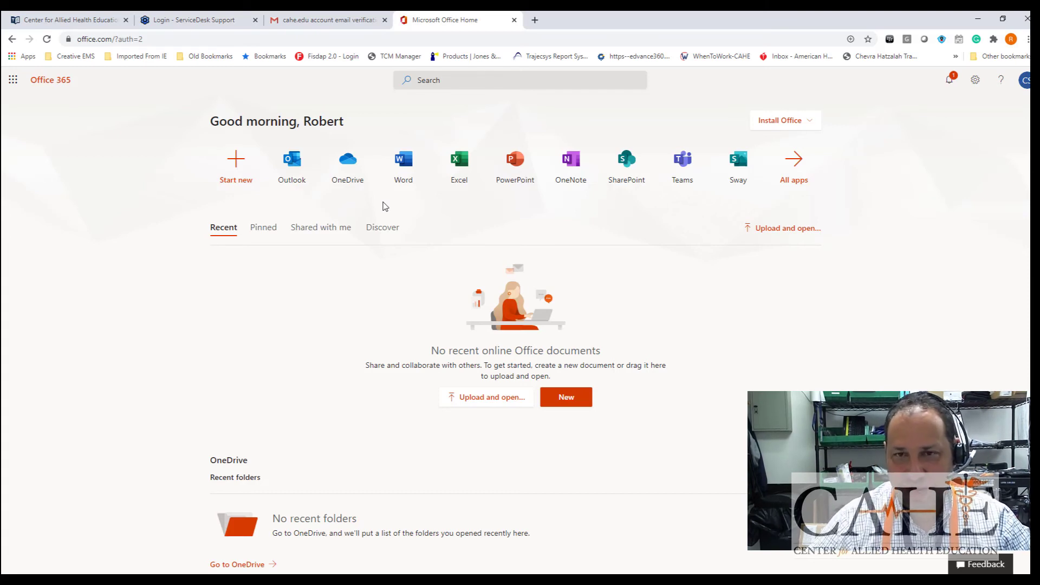
mouse_move(348, 199)
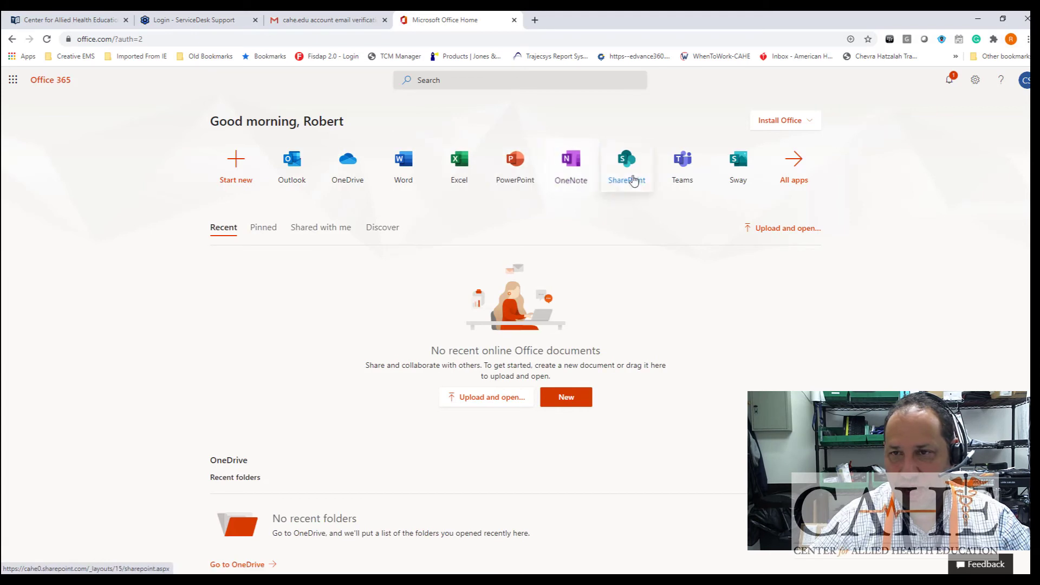
mouse_move(459, 166)
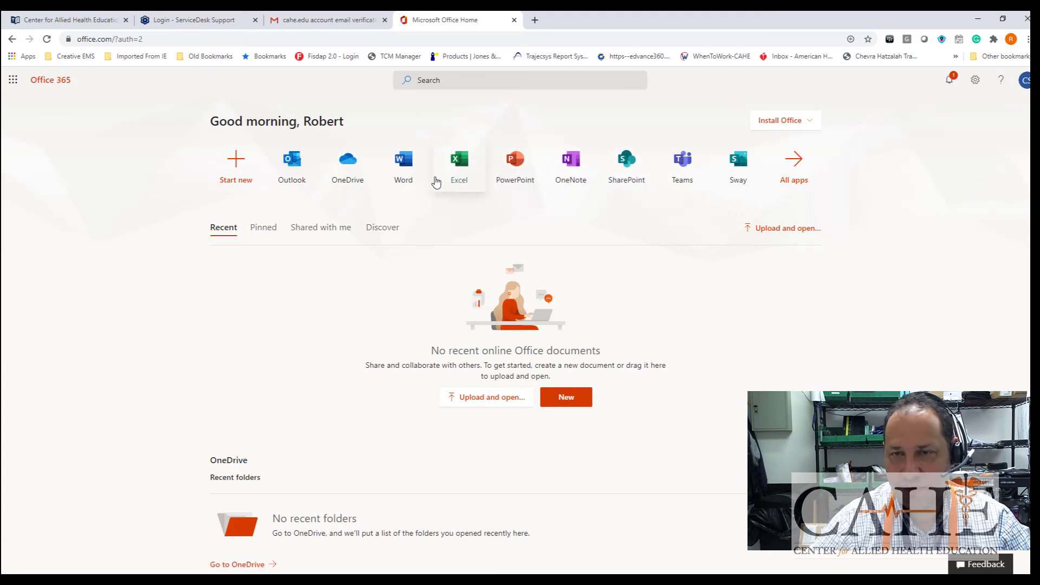
mouse_move(515, 163)
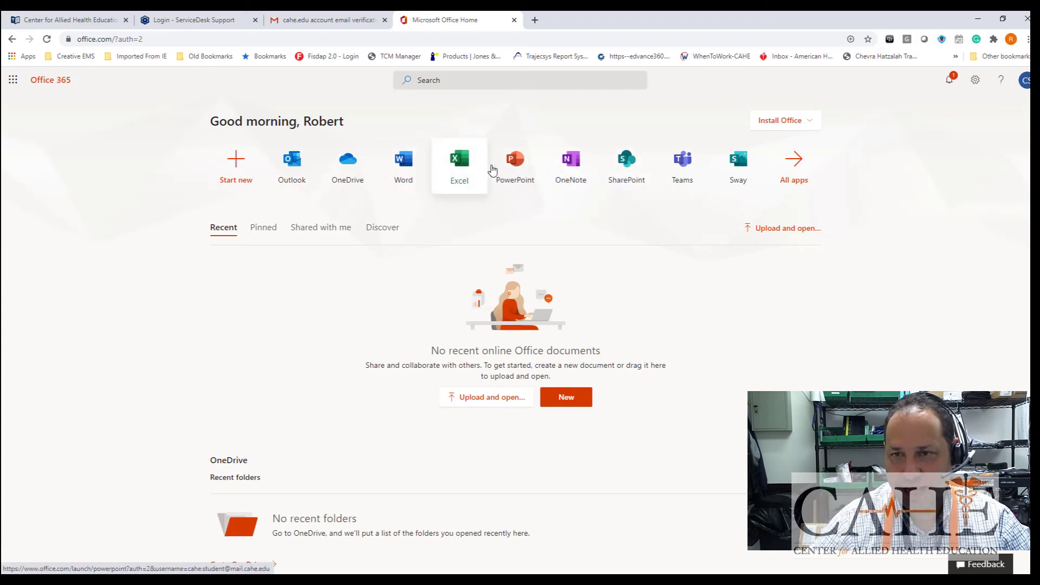
mouse_move(570, 165)
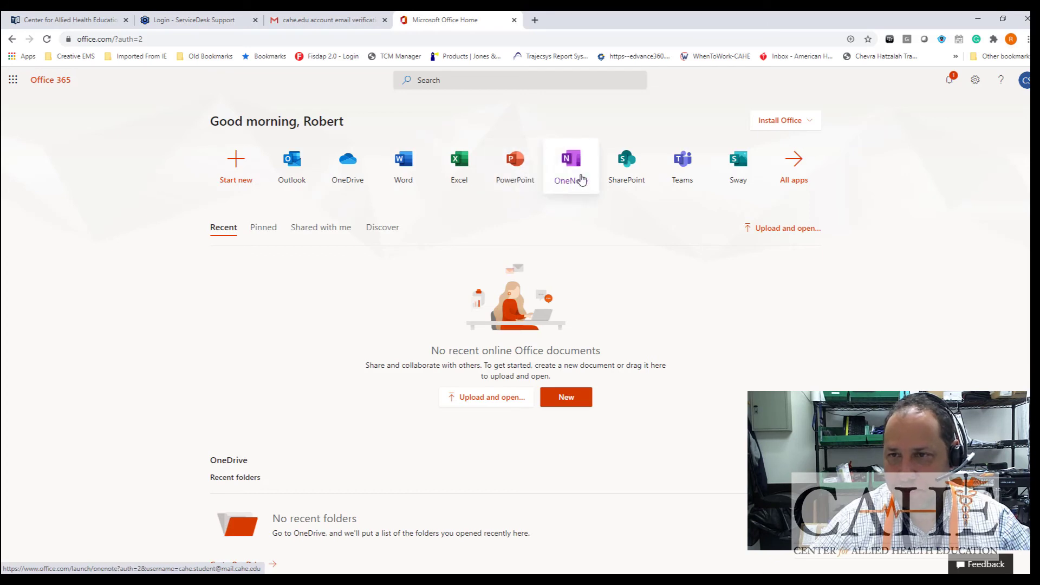
mouse_move(443, 210)
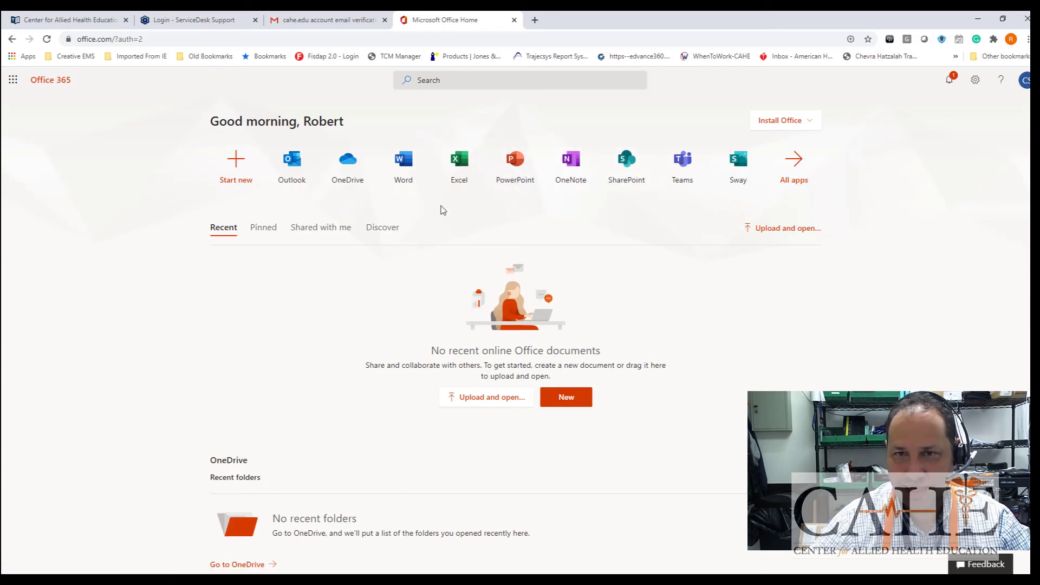
mouse_move(567, 198)
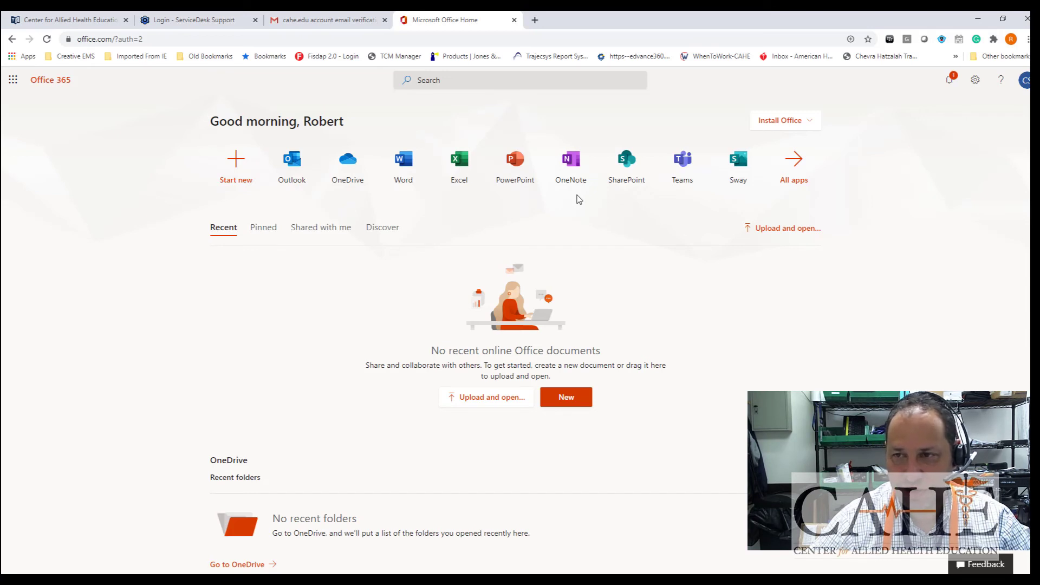
mouse_move(299, 204)
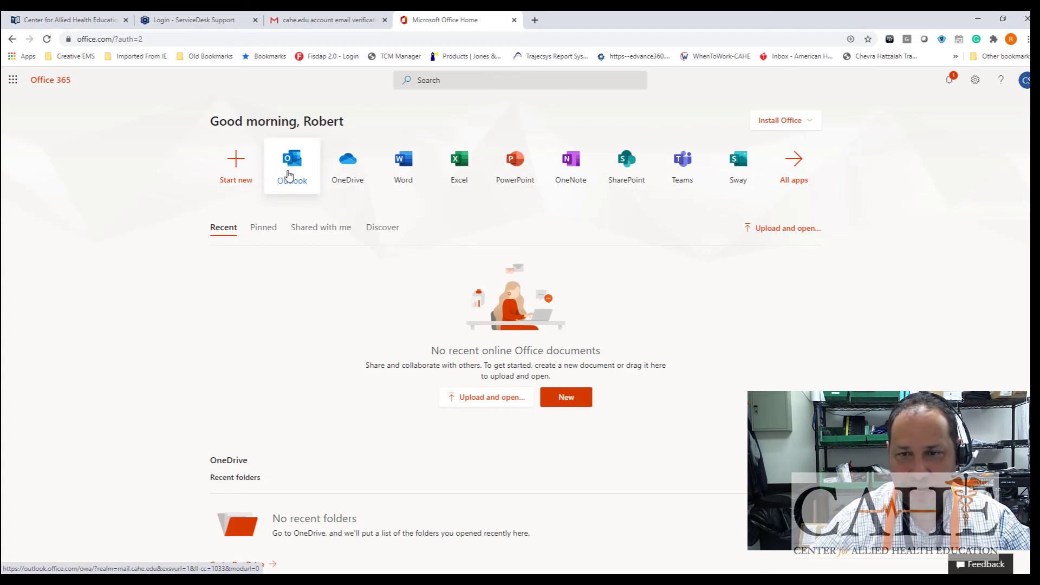
Launch Outlook from the Office 365 home page app icons.
left_click(292, 163)
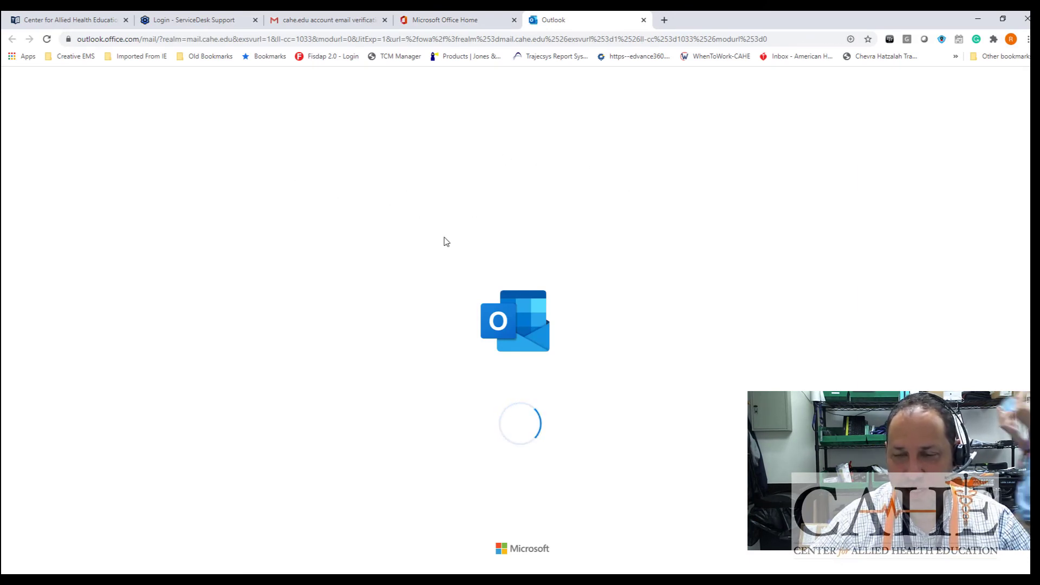
mouse_move(605, 249)
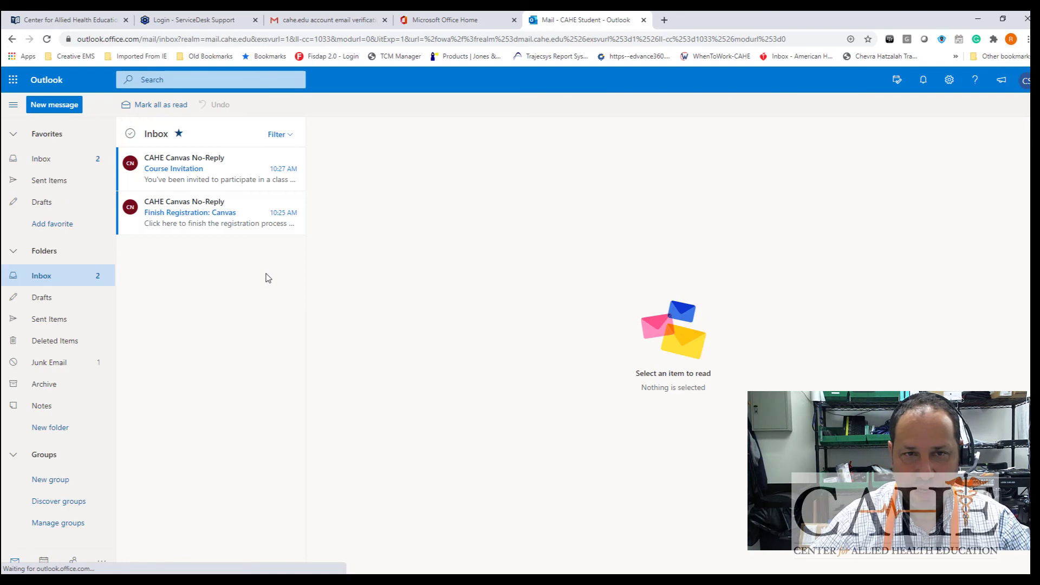
mouse_move(202, 262)
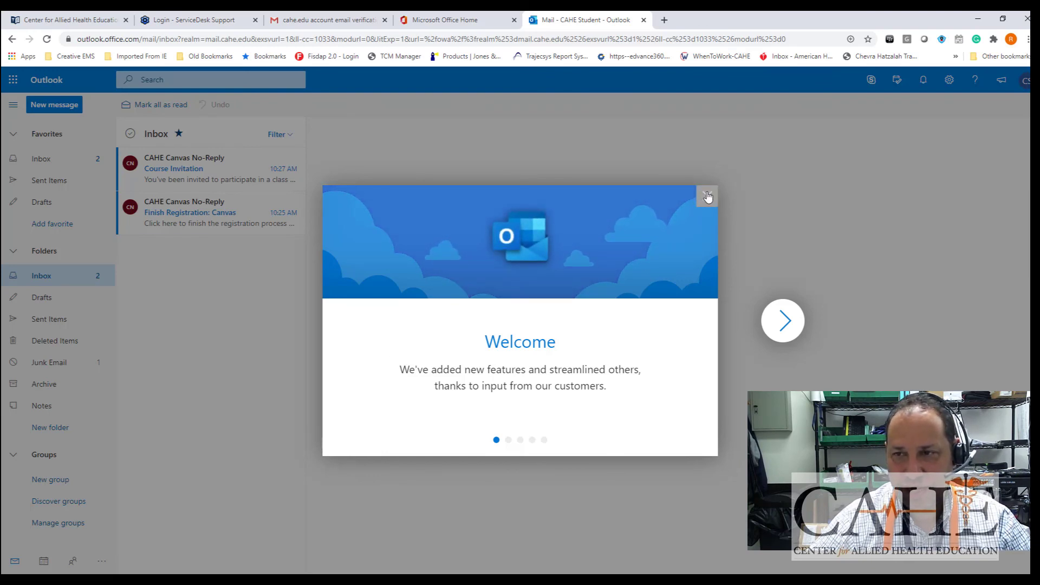
Close the Outlook Welcome dialog once the inbox with two Canvas emails loads.
left_click(707, 196)
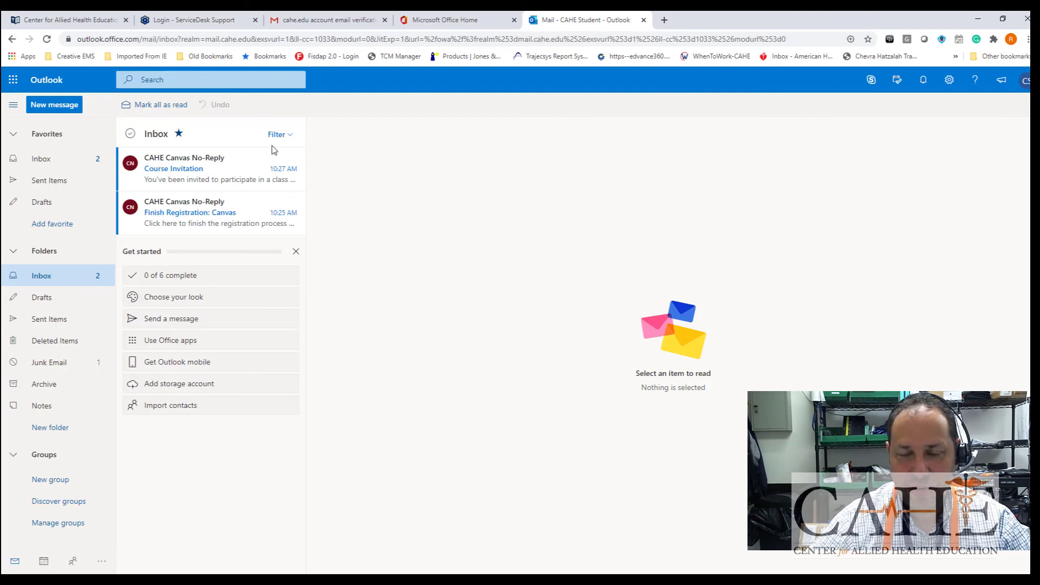
mouse_move(210, 147)
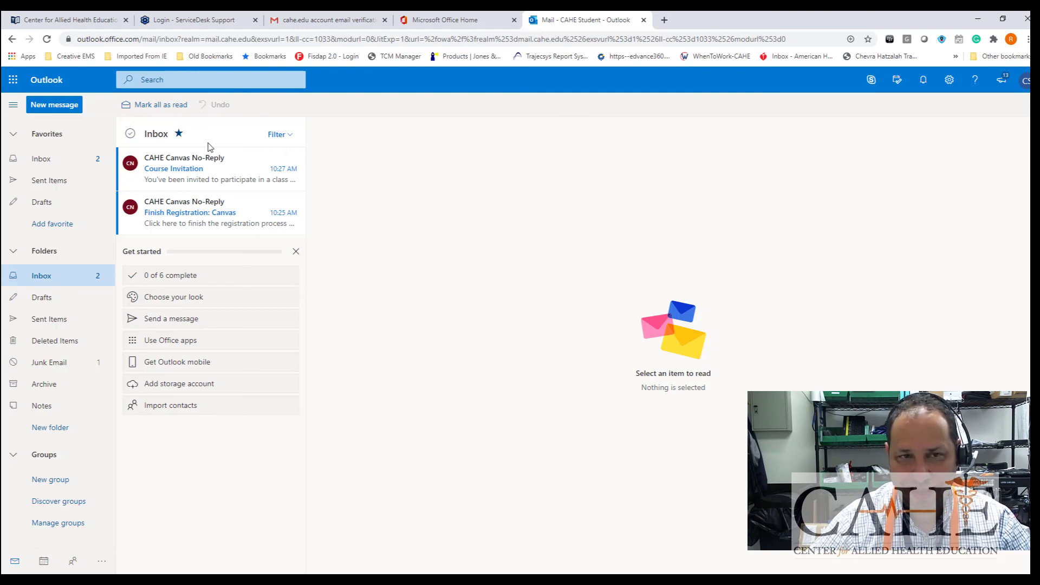